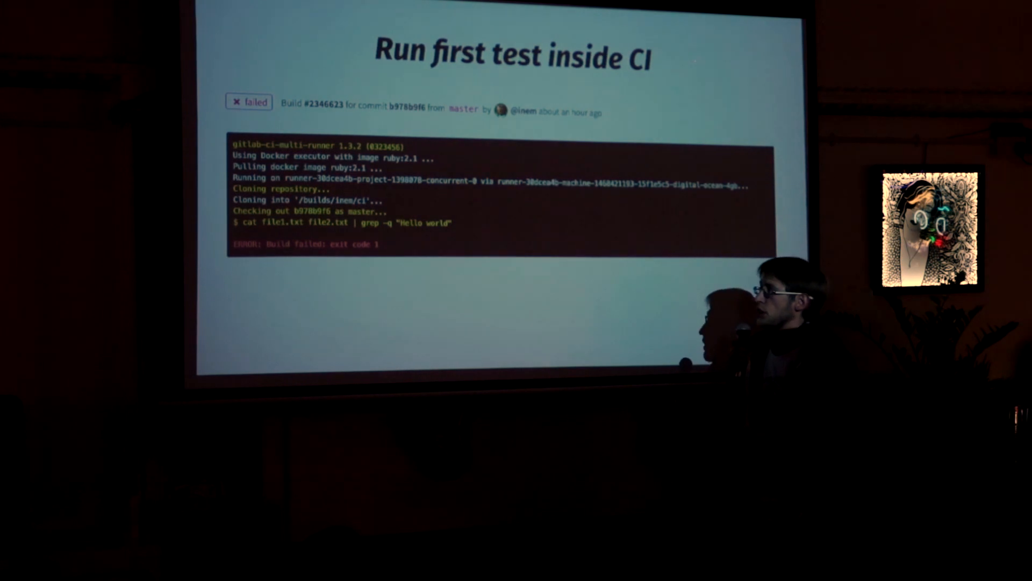
{"action": "key", "text": "right"}
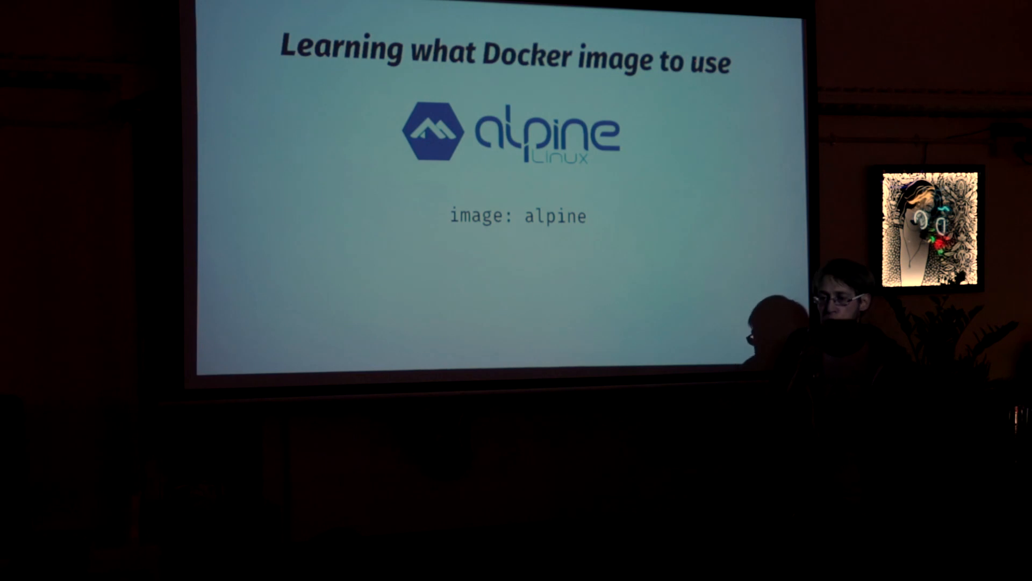
{"action": "key", "text": "Right"}
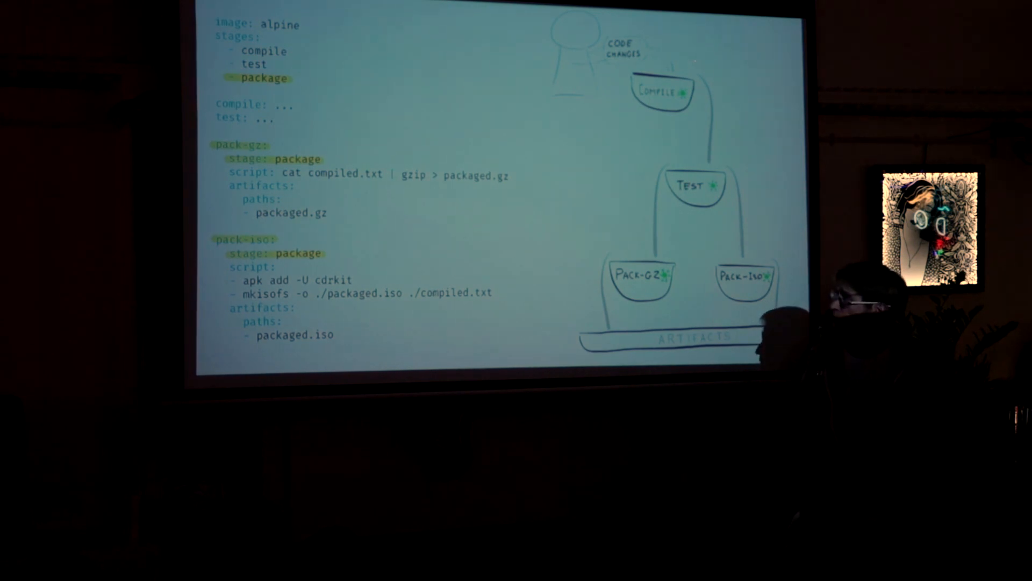
{"action": "key", "text": "Right"}
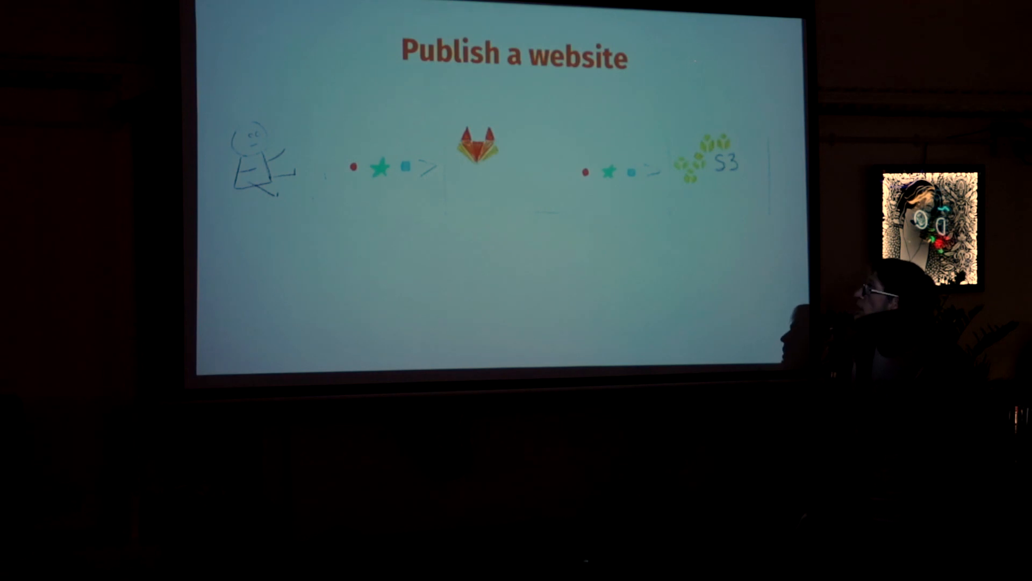
{"action": "key", "text": "Right"}
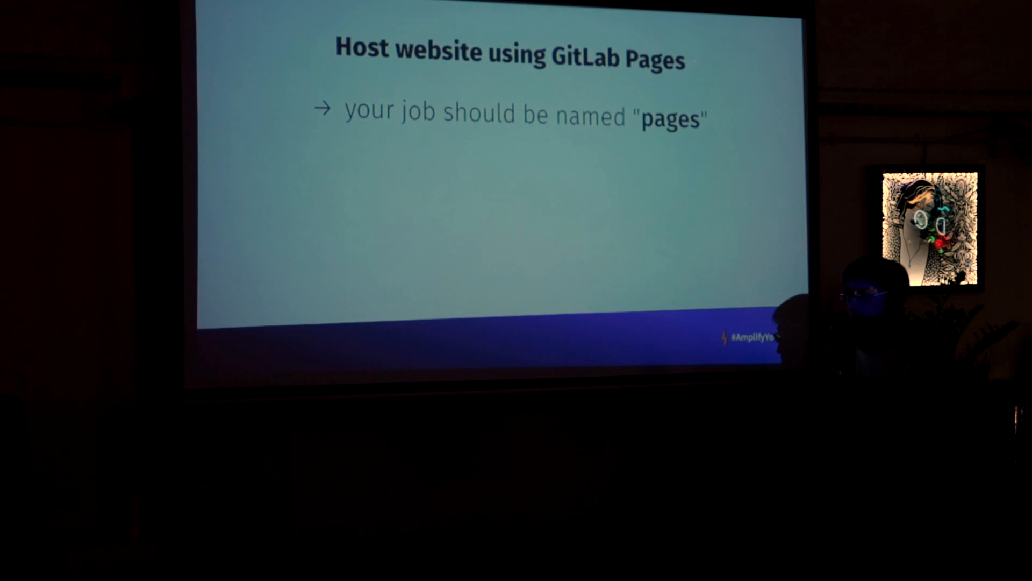
{"action": "key", "text": "right"}
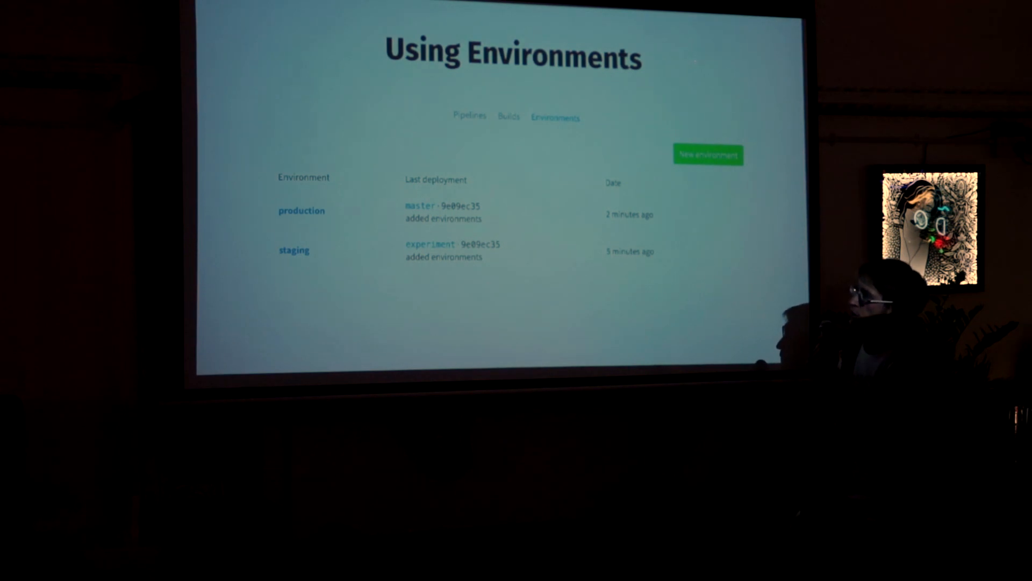
{"action": "key", "text": "Right"}
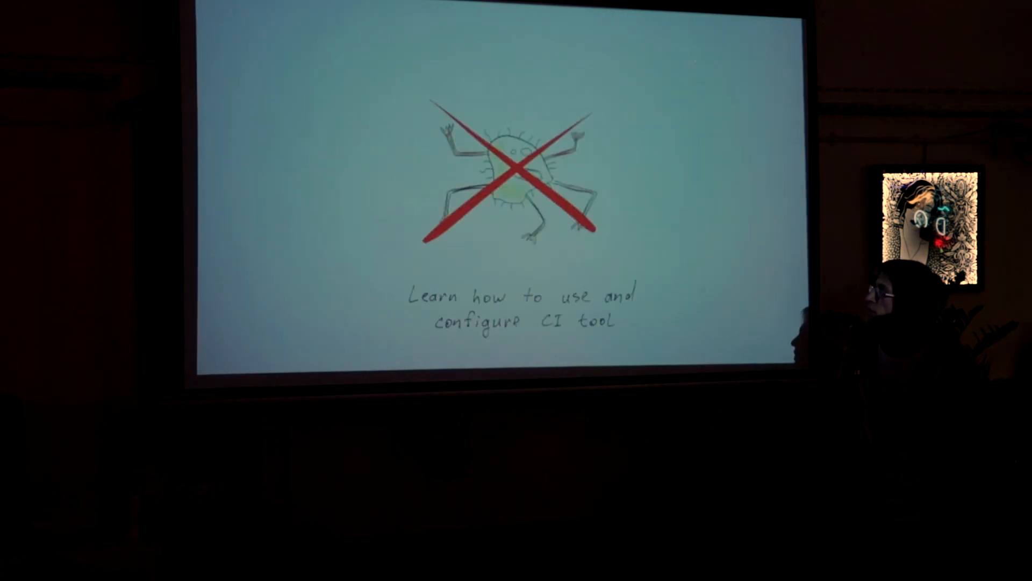